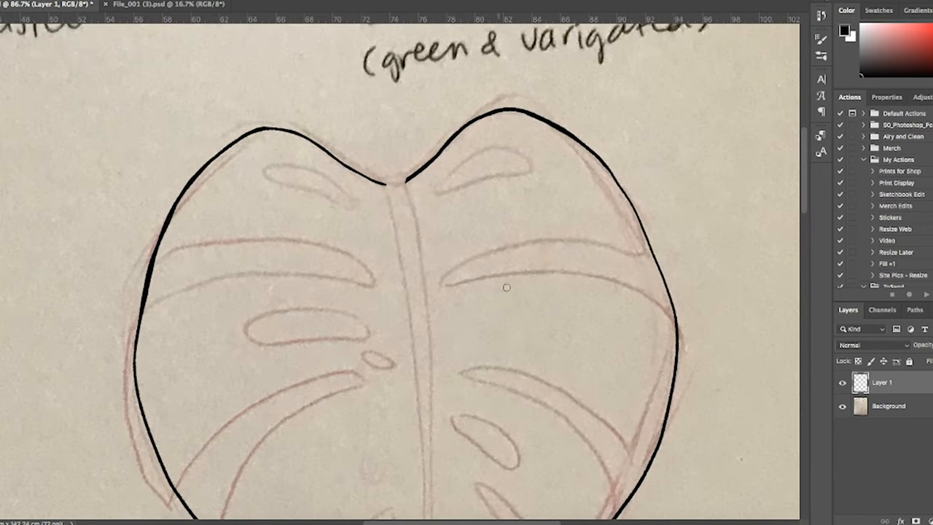
Trace the monstera outline on Layer 1 and paint its green and cream variegation
{"action": "scroll", "scroll_direction": "down", "scroll_amount": 3}
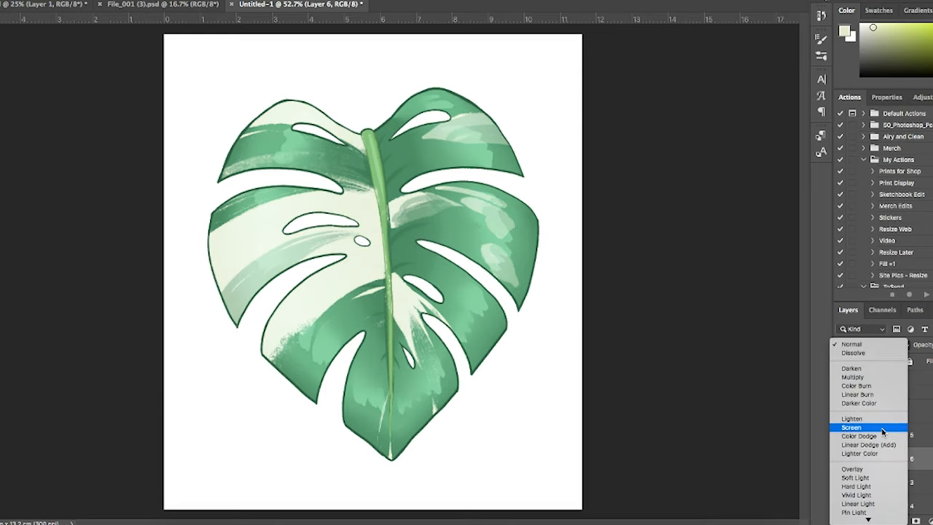
{"action": "mouse_move", "coordinate": [873, 400]}
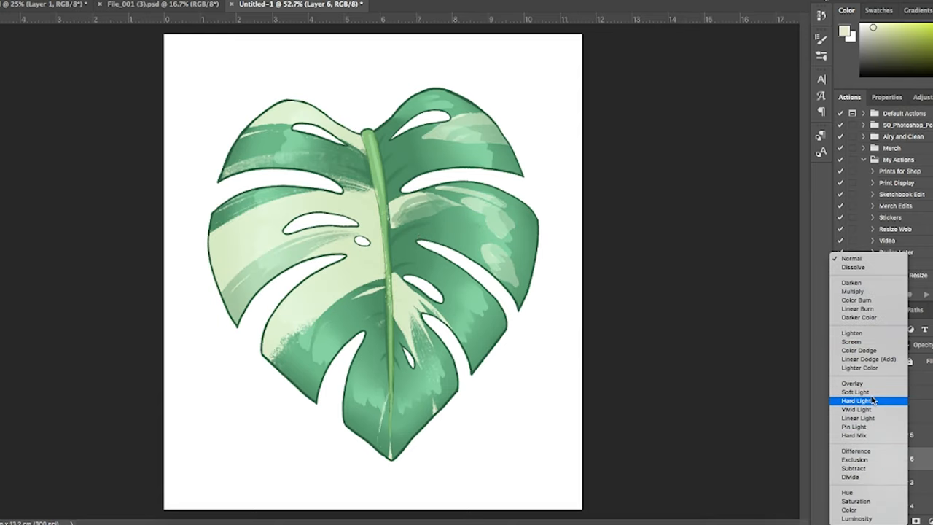
Set the variegation layer to Hard Light, select the back layer, and hide the front group and background
{"action": "left_click", "coordinate": [856, 400]}
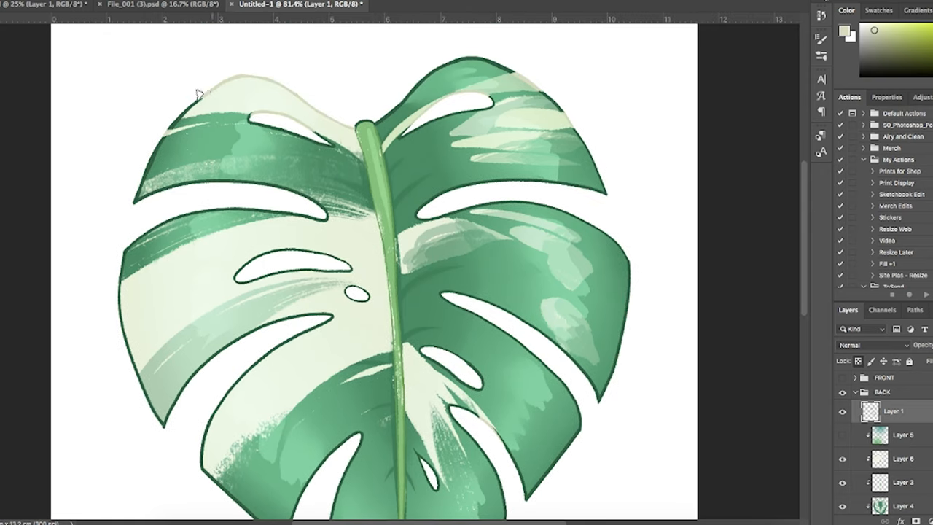
{"action": "scroll", "scroll_direction": "down", "scroll_amount": 3}
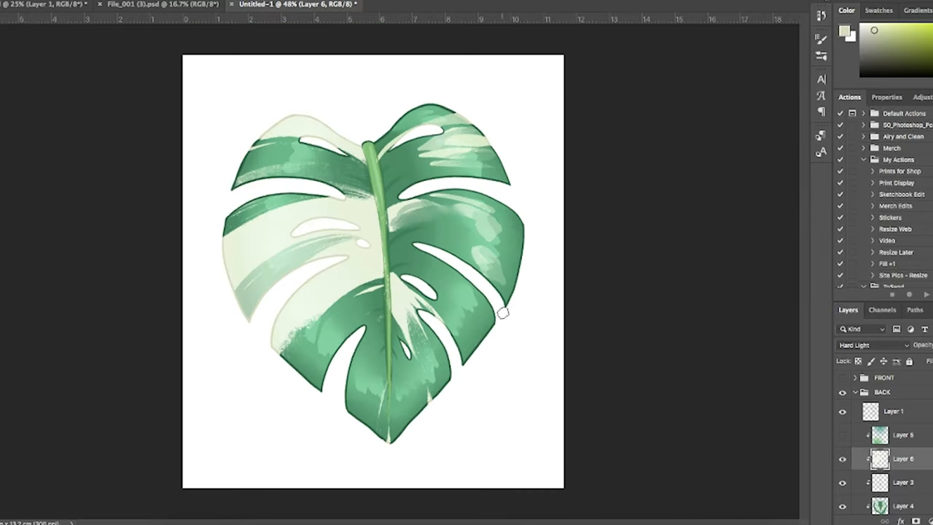
{"action": "left_click", "coordinate": [295, 4]}
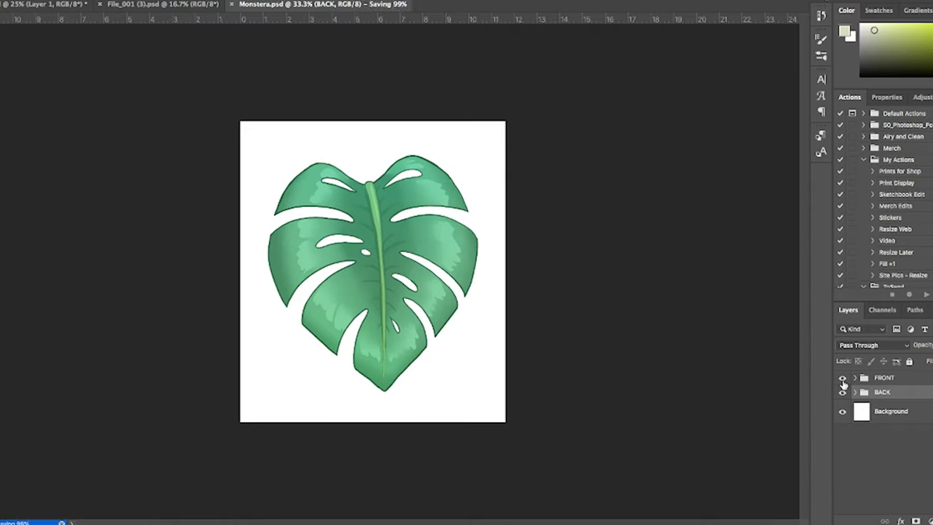
{"action": "left_click", "coordinate": [841, 391]}
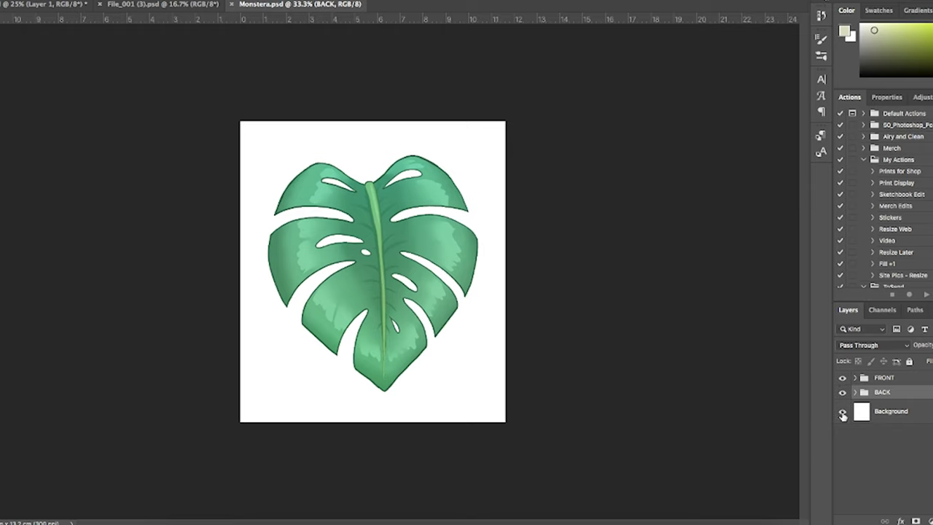
{"action": "left_click", "coordinate": [840, 413]}
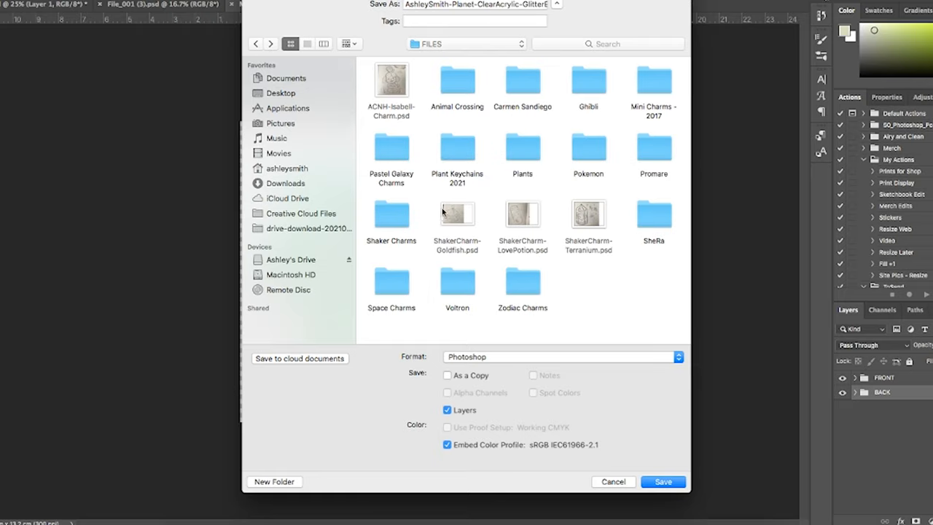
Create a new folder named Manu Files in the Save As dialog
{"action": "left_click", "coordinate": [274, 481]}
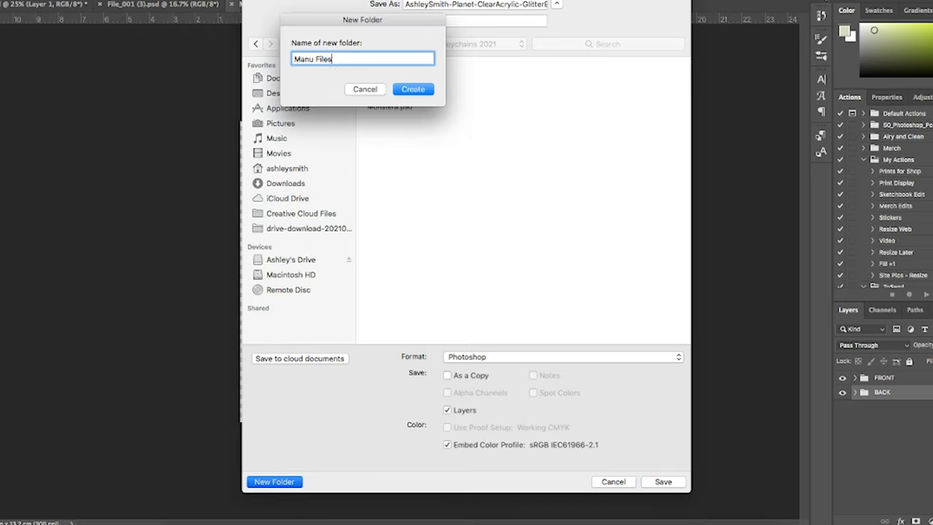
{"action": "left_click", "coordinate": [413, 88]}
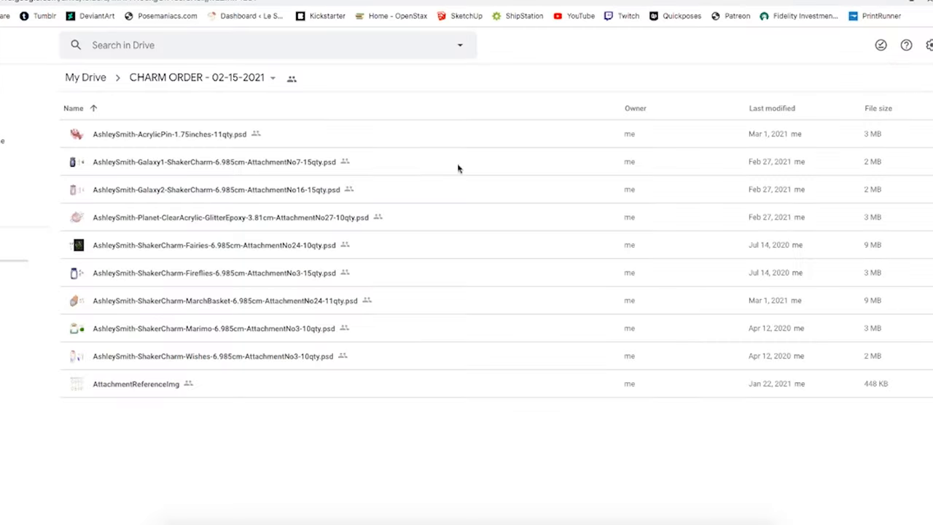
Open the CHARM ORDER - 02-15-2021 folder in Google Drive to check file naming
{"action": "double_click", "coordinate": [136, 383]}
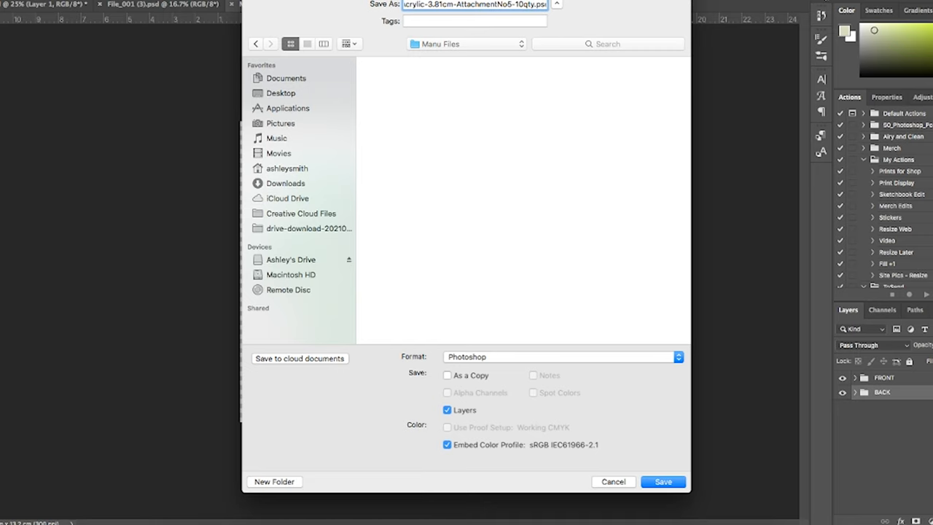
Save the AttachmentNo5 charm into Manu Files, confirm the FRONT ART layer name, and hide it
{"action": "left_click", "coordinate": [663, 482]}
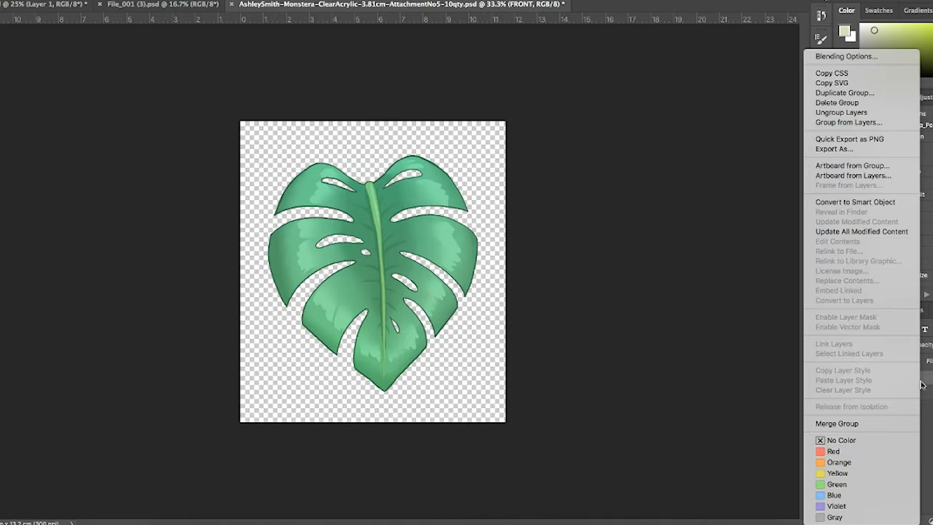
{"action": "mouse_move", "coordinate": [858, 94]}
{"action": "type", "text": "FRONT AR"}
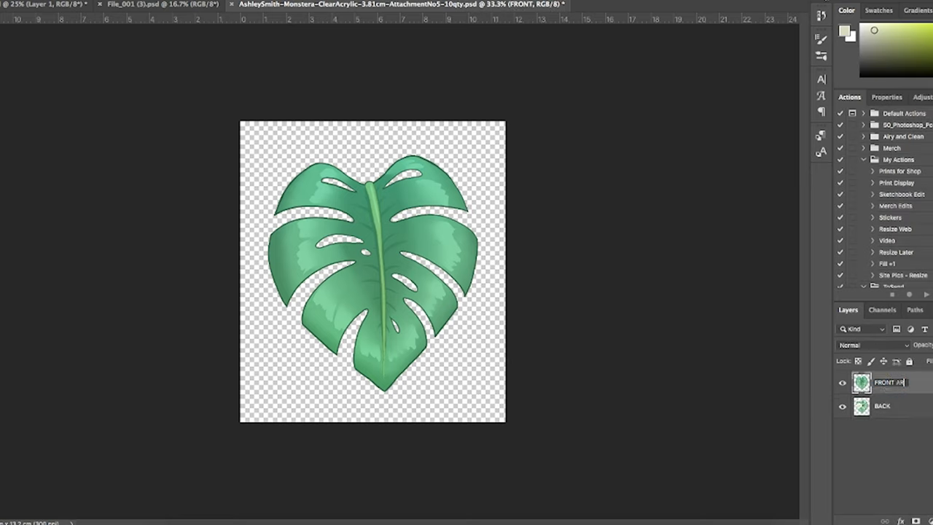
{"action": "left_click", "coordinate": [840, 382]}
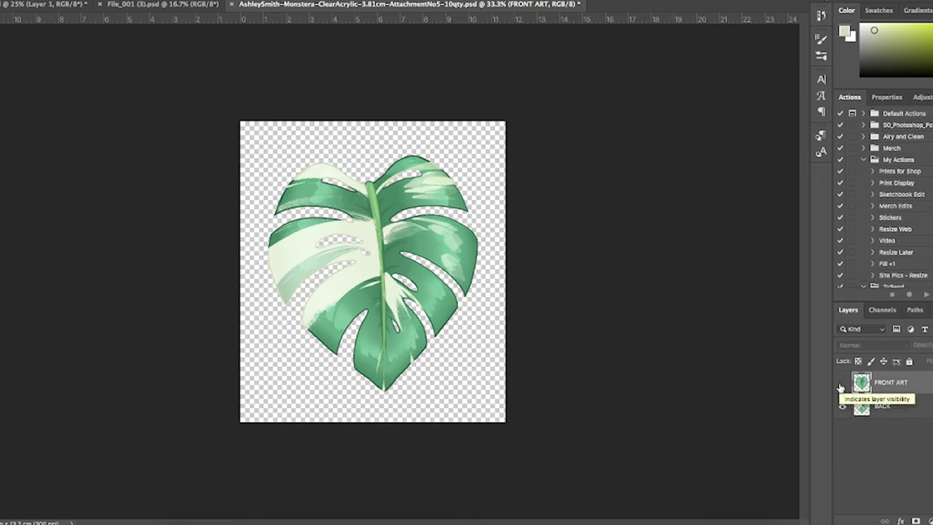
{"action": "left_click", "coordinate": [841, 383]}
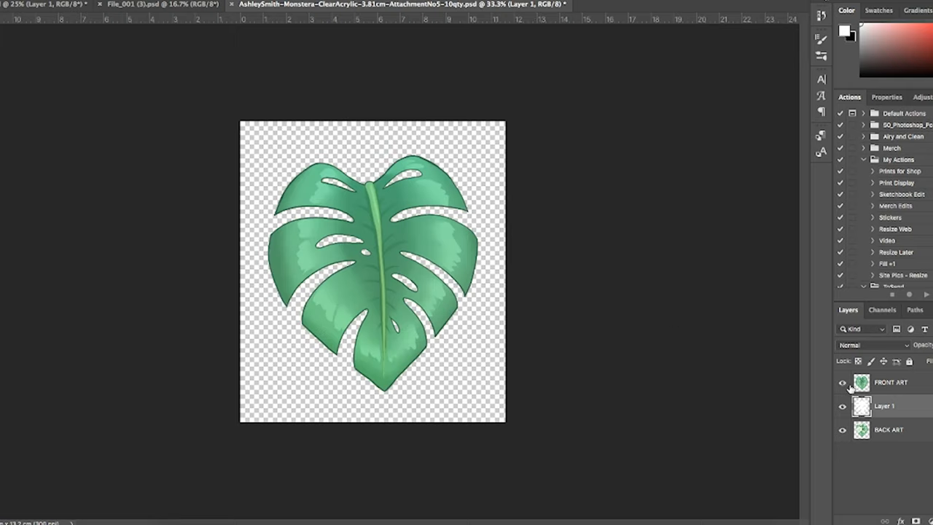
Rename the new layer WHITE and bring up outline options on the expanded leaf selection
{"action": "double_click", "coordinate": [884, 406]}
{"action": "type", "text": "WHITE"}
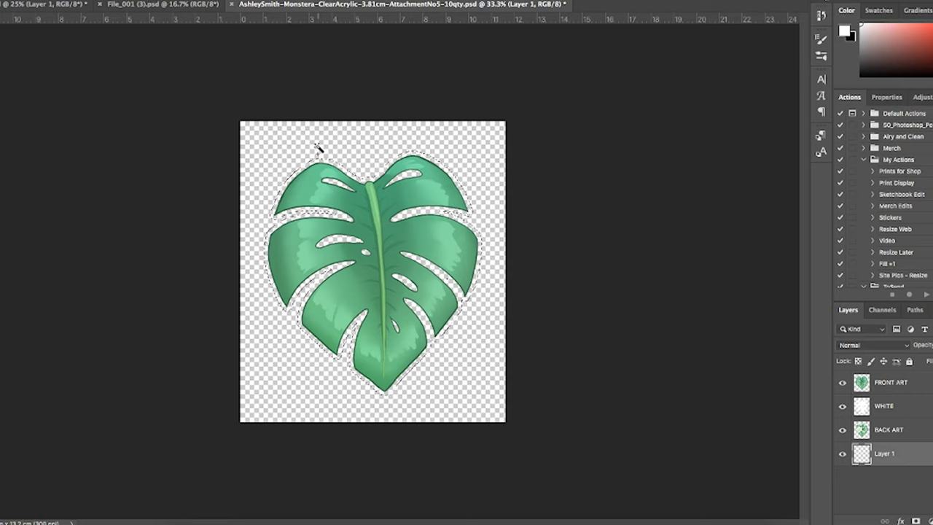
{"action": "right_click", "coordinate": [384, 261]}
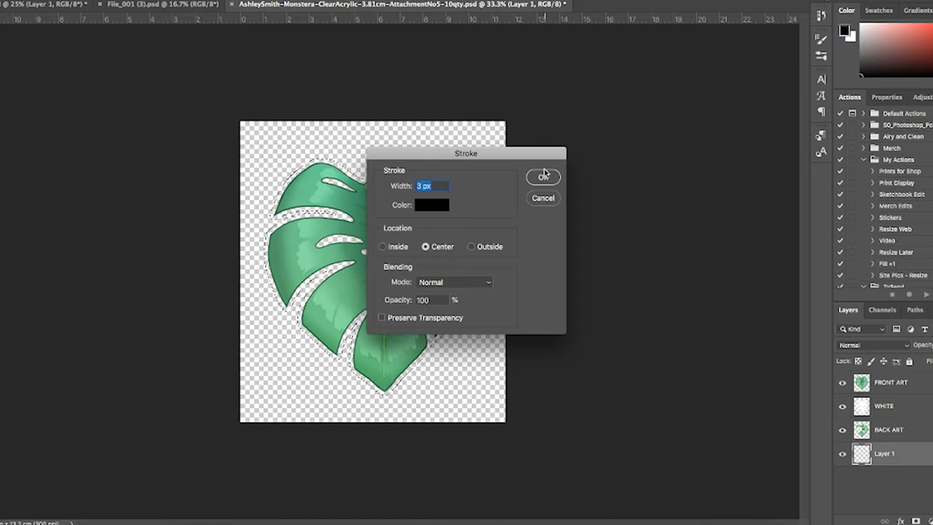
Apply a 3 px black centered stroke around the leaf selection
{"action": "left_click", "coordinate": [542, 176]}
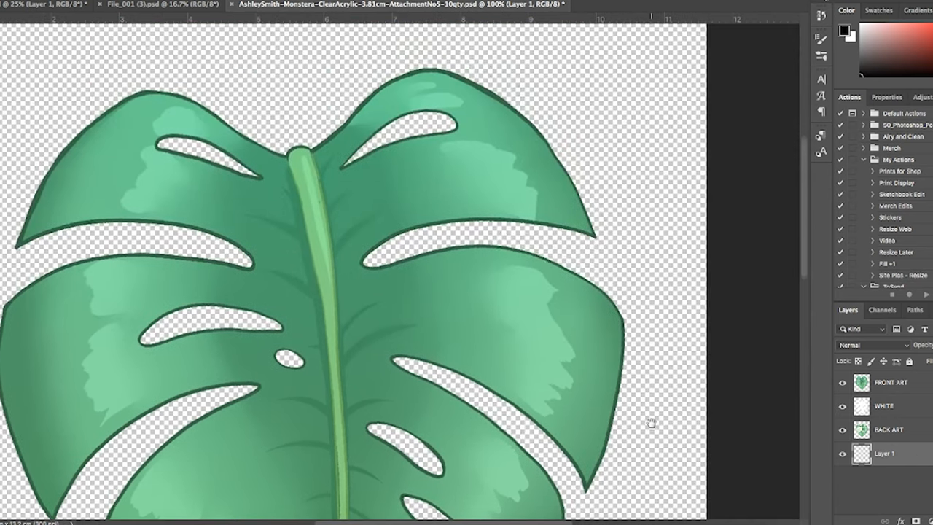
{"action": "left_click", "coordinate": [510, 375]}
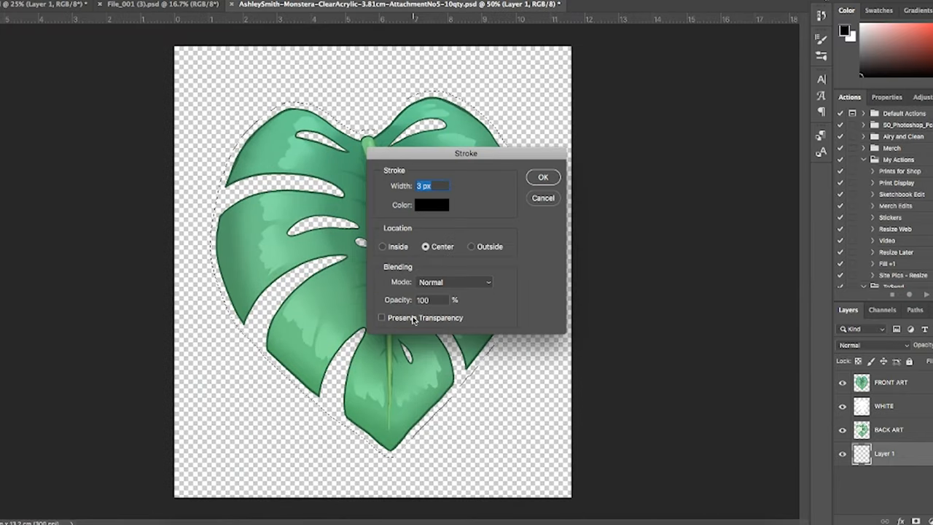
Stroke the leaf selection with a 3 px black cut outline
{"action": "left_click", "coordinate": [543, 177]}
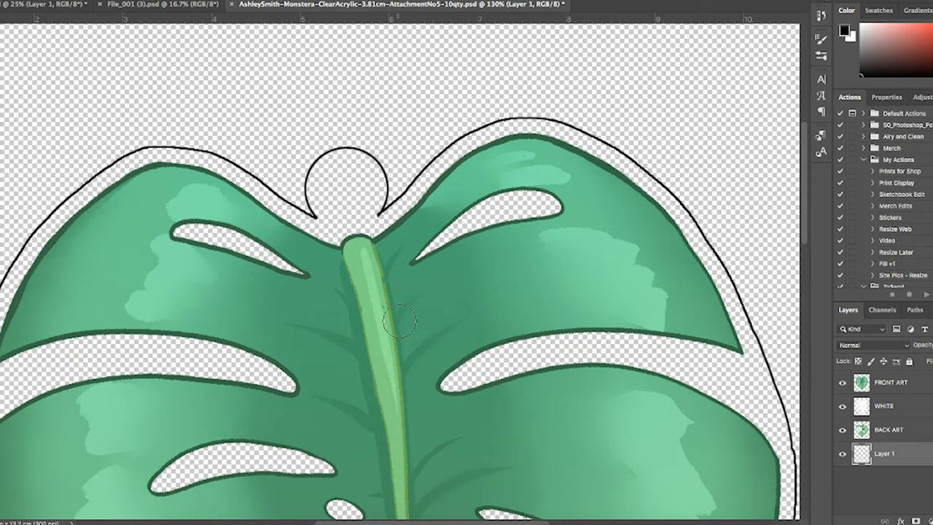
{"action": "mouse_move", "coordinate": [358, 222]}
{"action": "type", "text": "OUTLINE"}
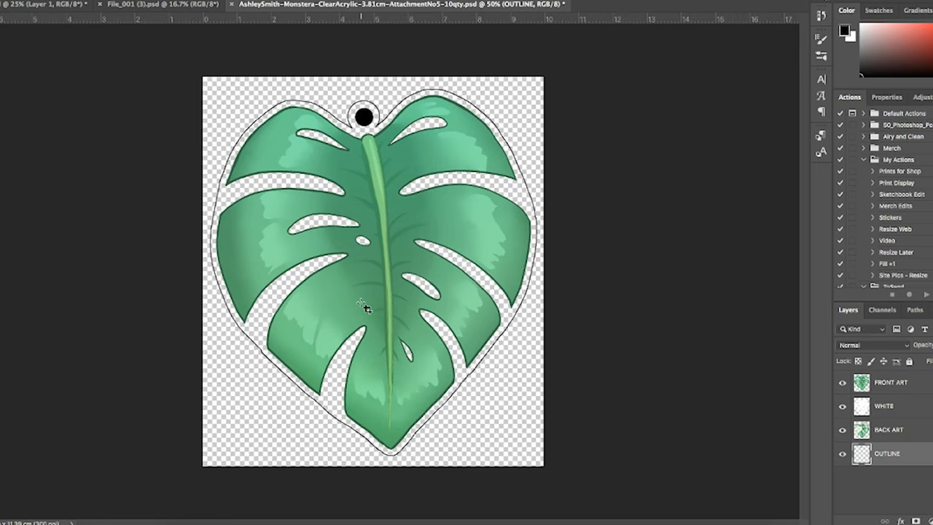
{"action": "mouse_move", "coordinate": [679, 344]}
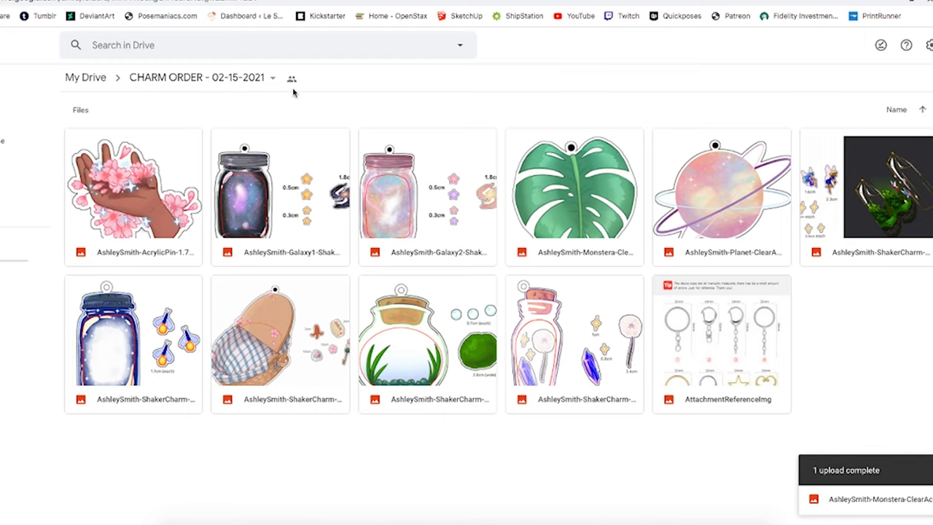
{"action": "mouse_move", "coordinate": [239, 45]}
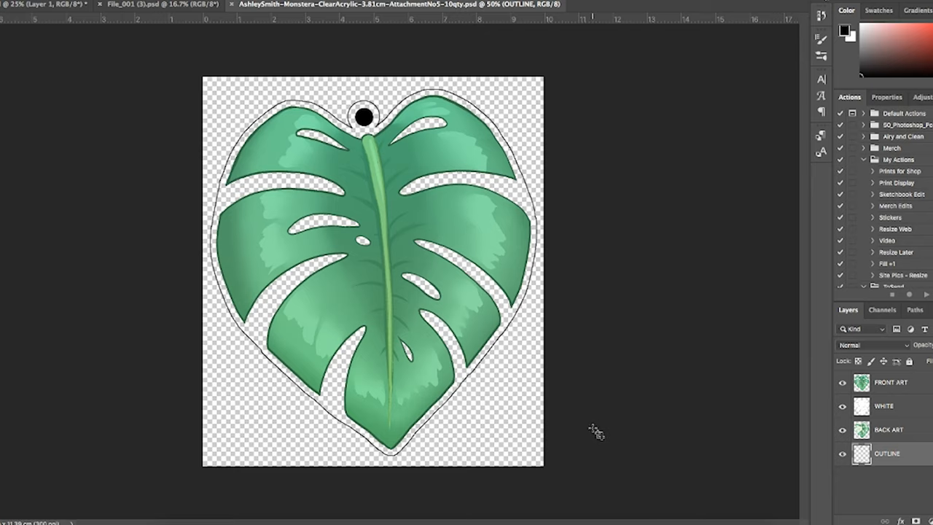
{"action": "mouse_move", "coordinate": [589, 433]}
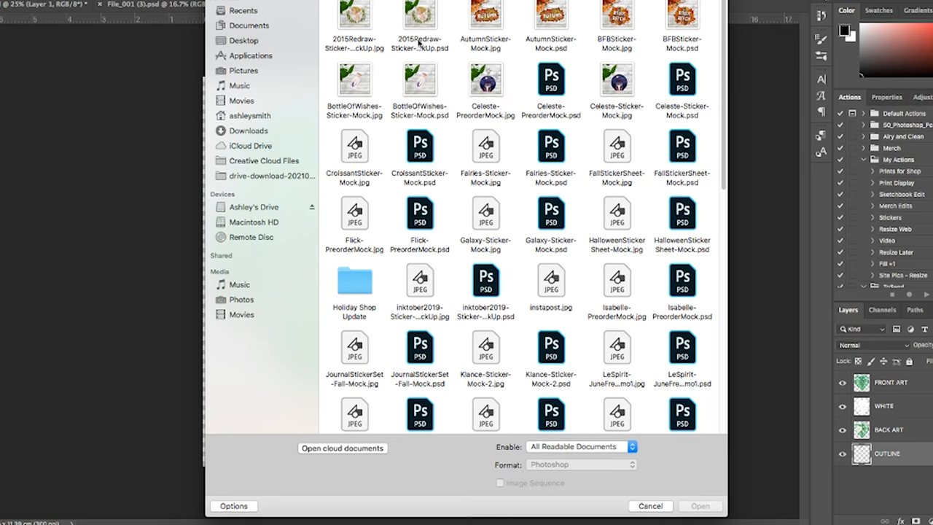
Select and open the 2015Redraw-Sticker-MockUp.psd file
{"action": "left_click", "coordinate": [419, 11]}
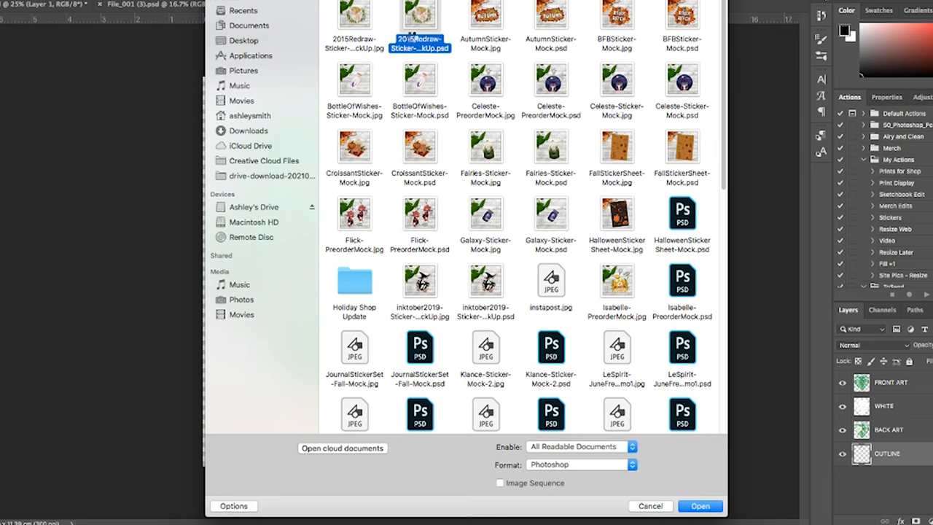
{"action": "left_click", "coordinate": [700, 505]}
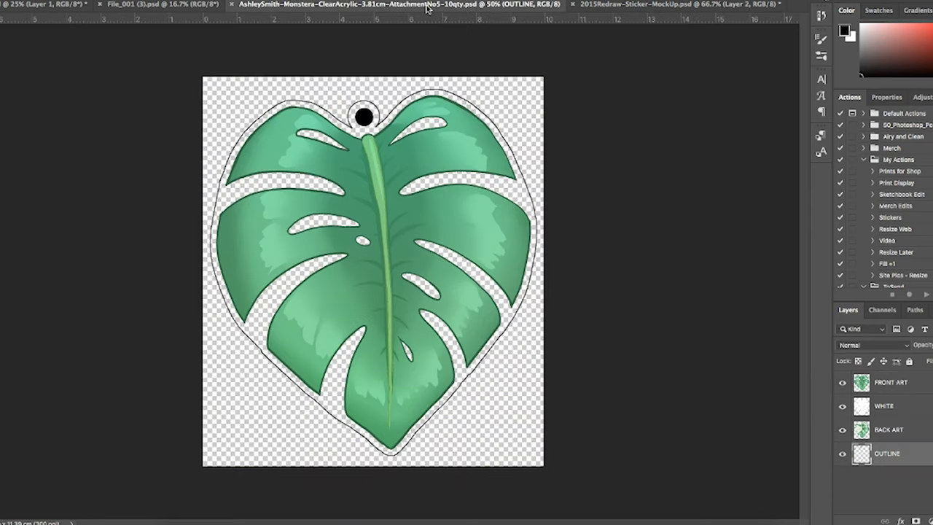
{"action": "mouse_move", "coordinate": [898, 431]}
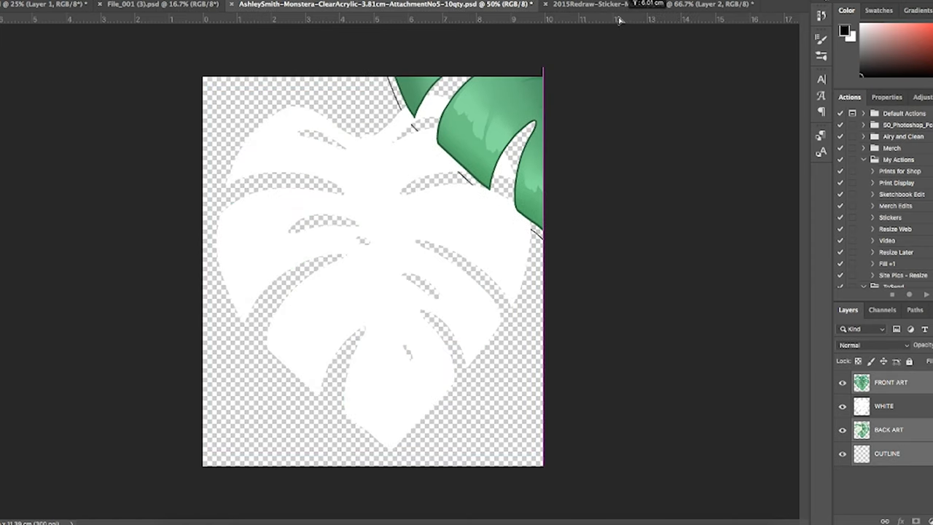
Bring the charm layers into the wood mockup, center and scale them, and add white border layers
{"action": "left_click", "coordinate": [627, 3]}
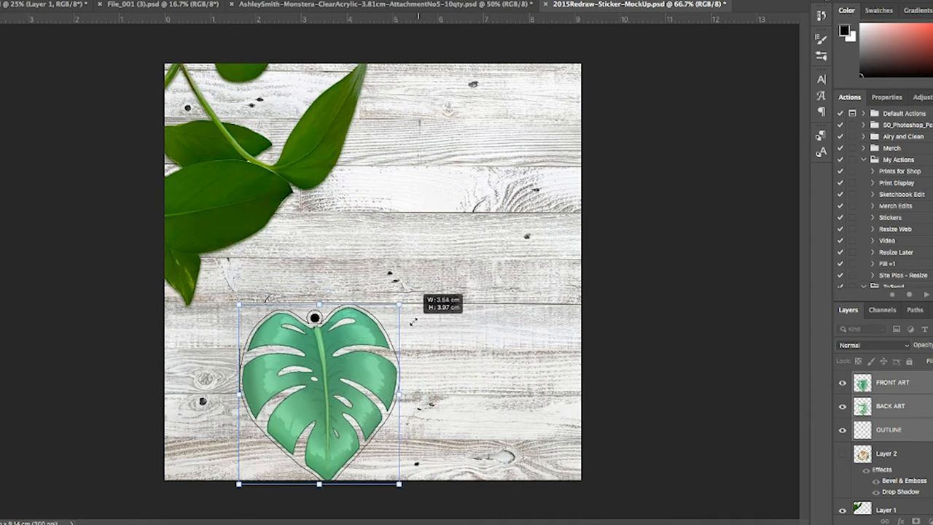
{"action": "left_click_drag", "start_coordinate": [317, 394], "coordinate": [358, 346]}
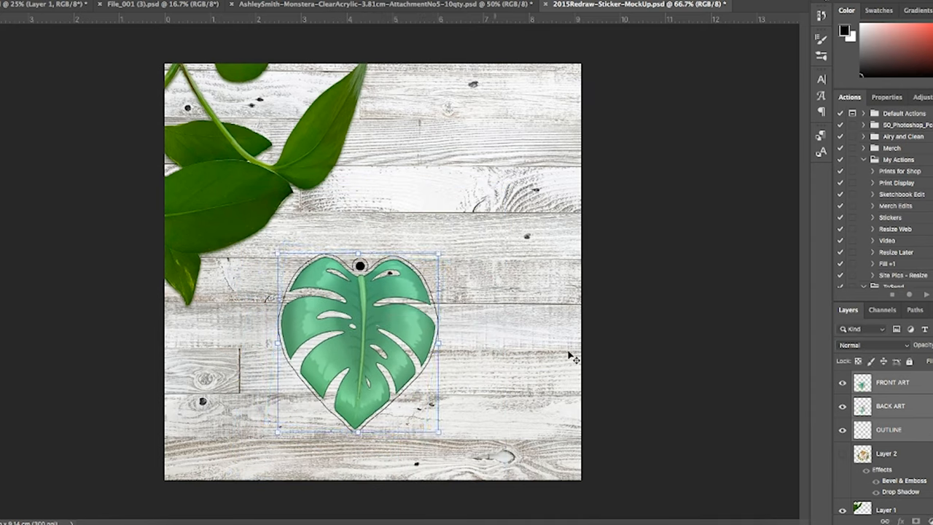
{"action": "left_click", "coordinate": [899, 429]}
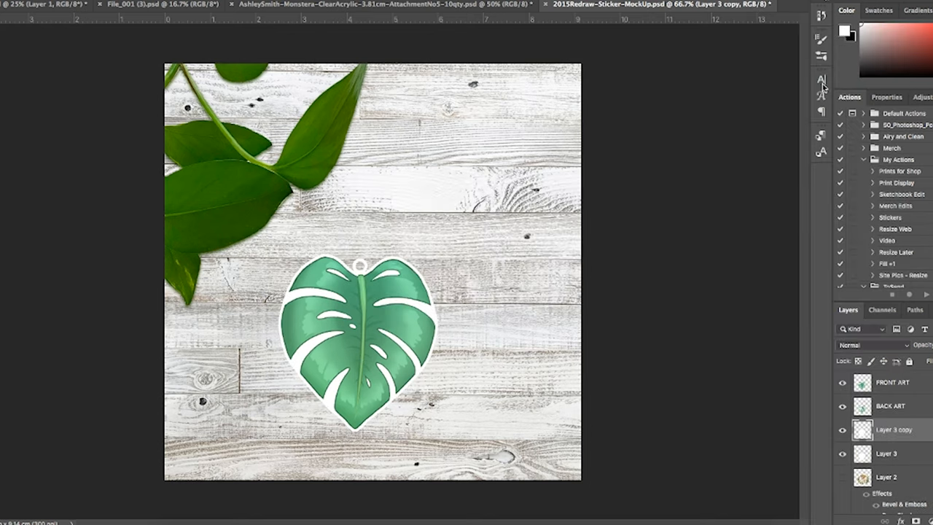
{"action": "left_click", "coordinate": [882, 455]}
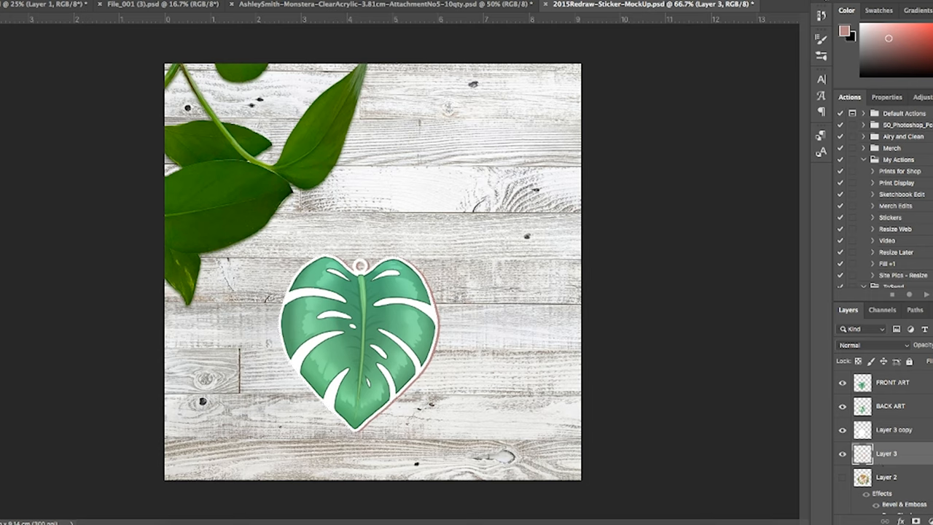
{"action": "left_click", "coordinate": [894, 430]}
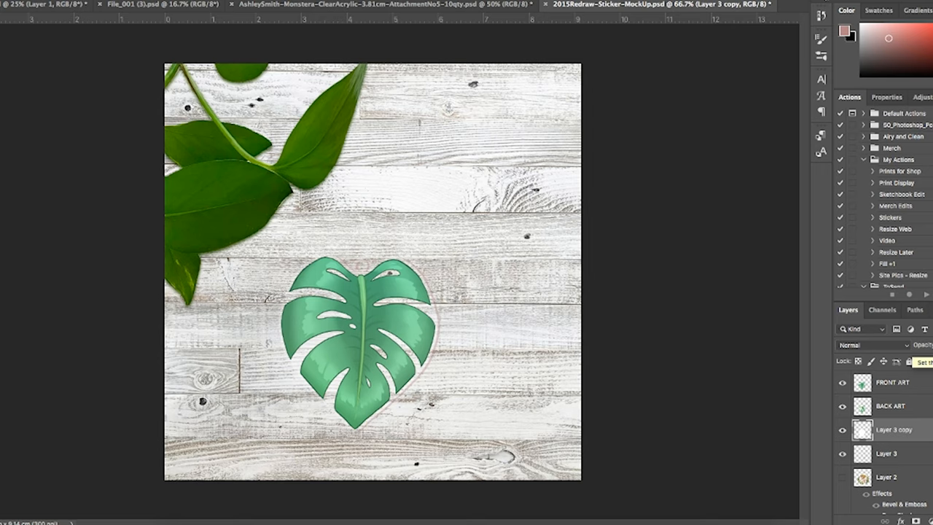
Desaturate Layer 3's border, add bevel and drop shadow, then zoom into AttachmentReferenceImg
{"action": "left_click", "coordinate": [885, 454]}
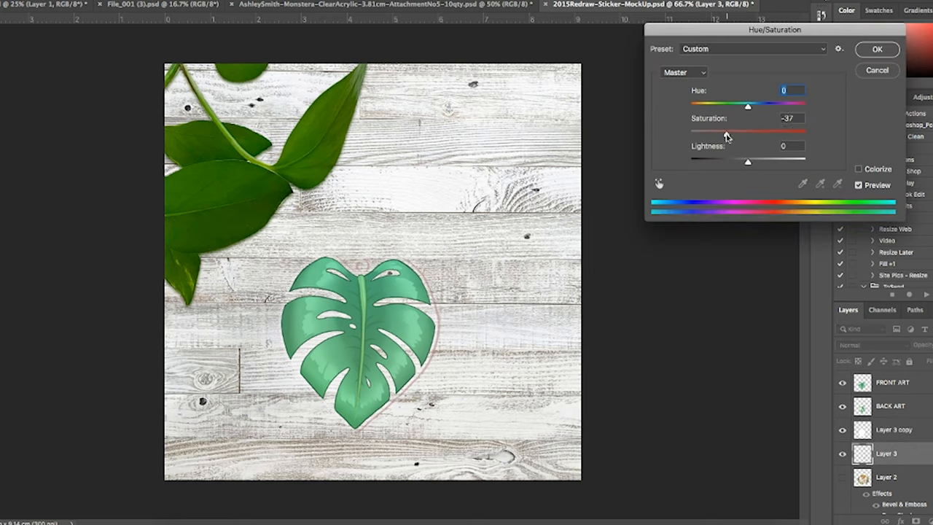
{"action": "left_click", "coordinate": [875, 49]}
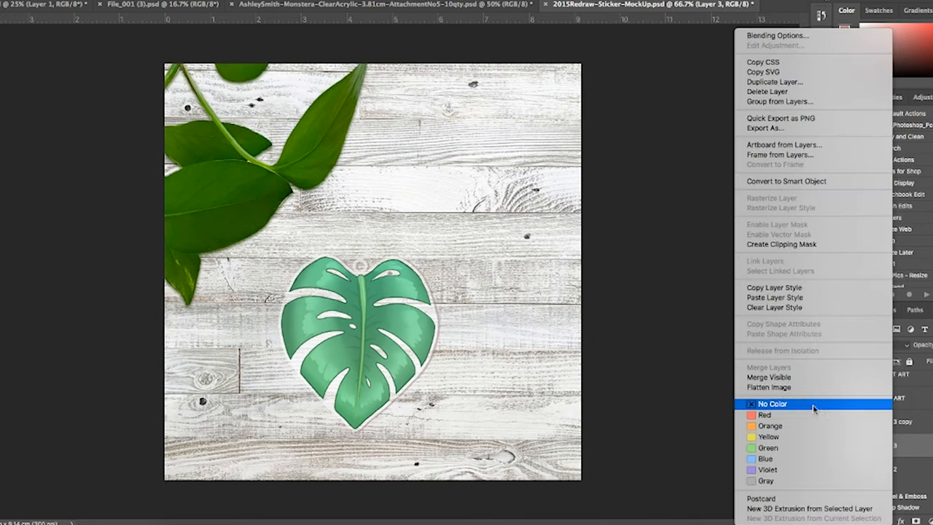
{"action": "left_click", "coordinate": [772, 403]}
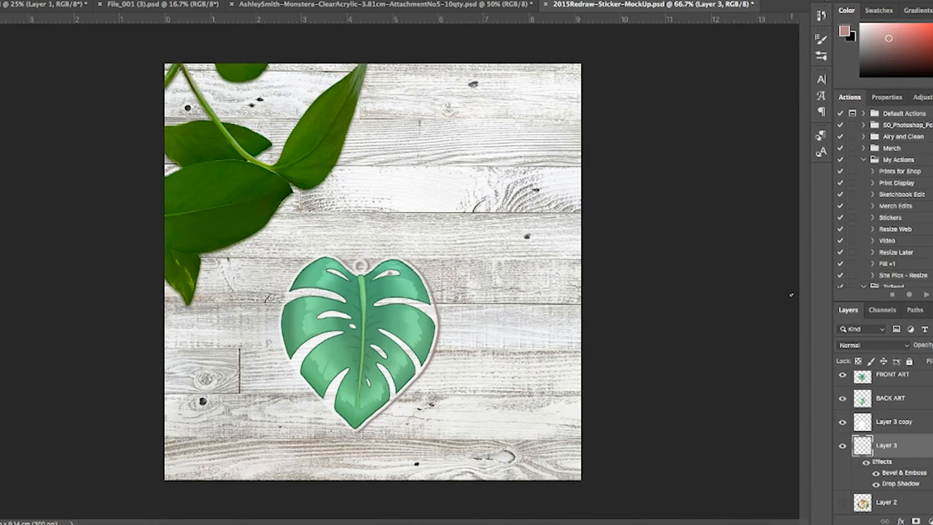
{"action": "mouse_move", "coordinate": [920, 451]}
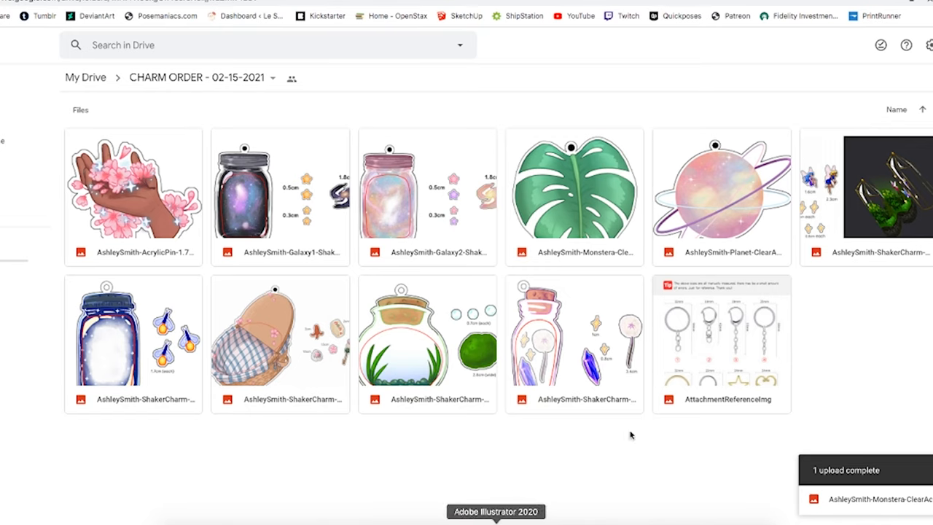
{"action": "double_click", "coordinate": [720, 342]}
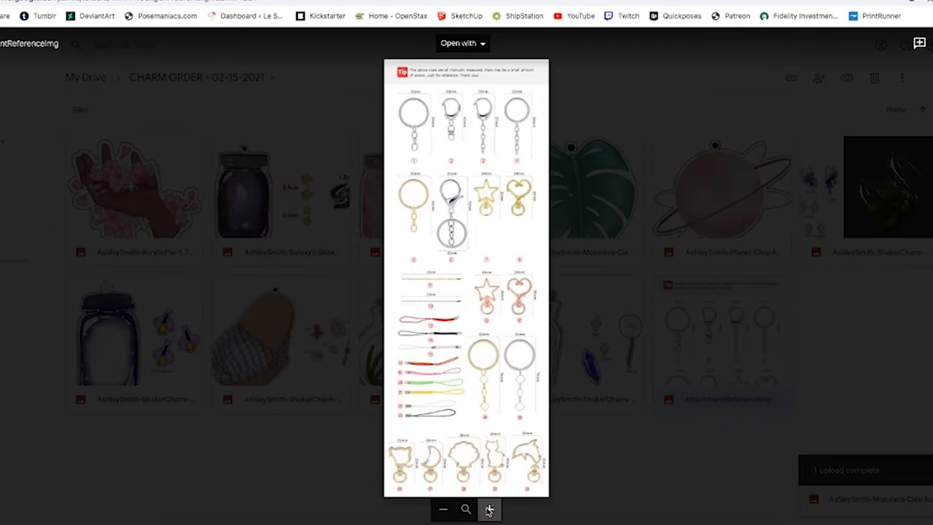
{"action": "left_click", "coordinate": [492, 508]}
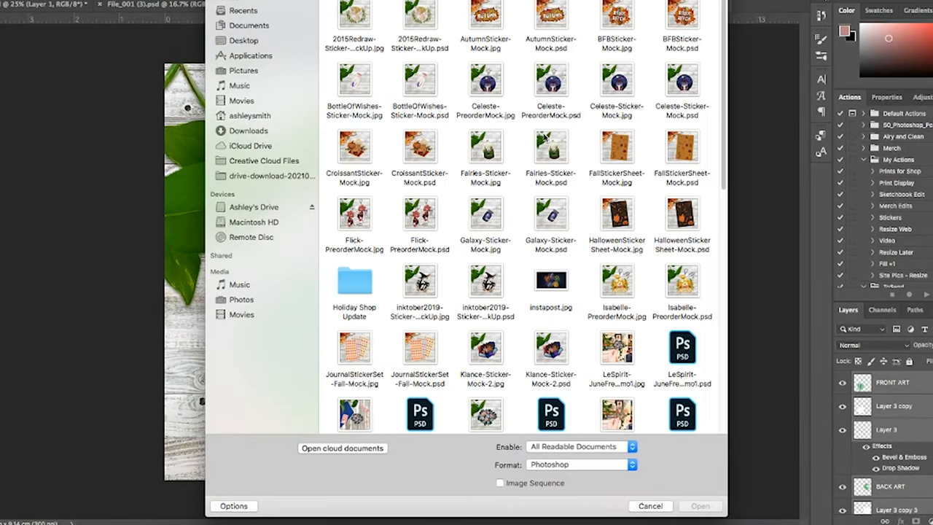
Open the ShakerCharm pumpkin mockup PSD containing the gold key ring
{"action": "scroll", "scroll_direction": "down", "scroll_amount": 3}
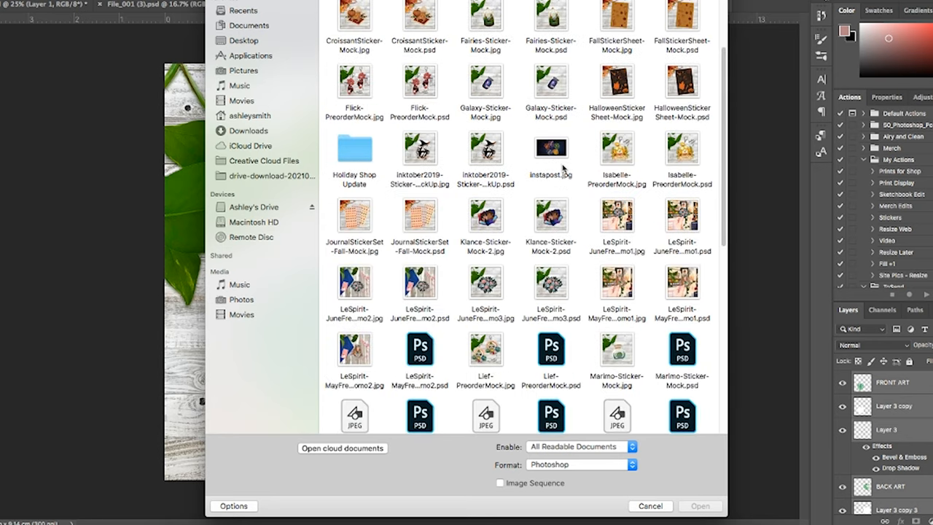
{"action": "scroll", "scroll_direction": "down", "scroll_amount": 3}
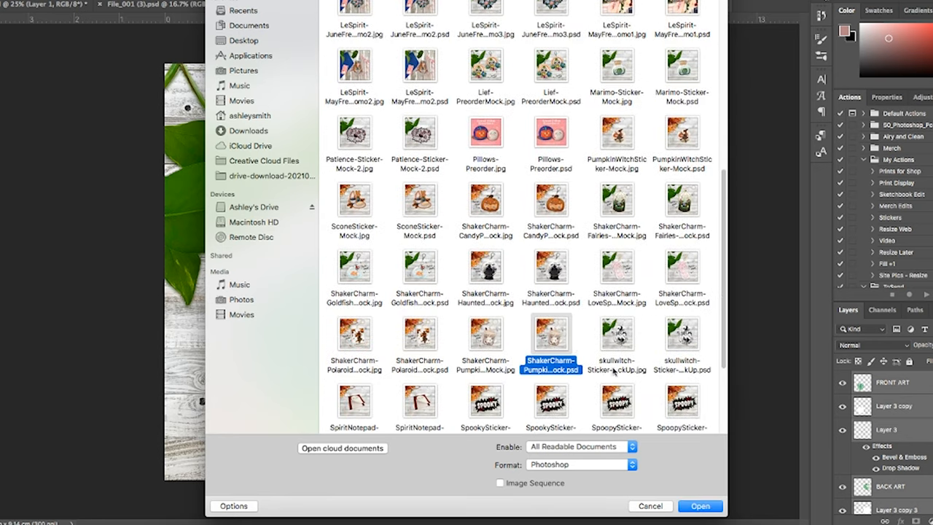
{"action": "left_click", "coordinate": [700, 506]}
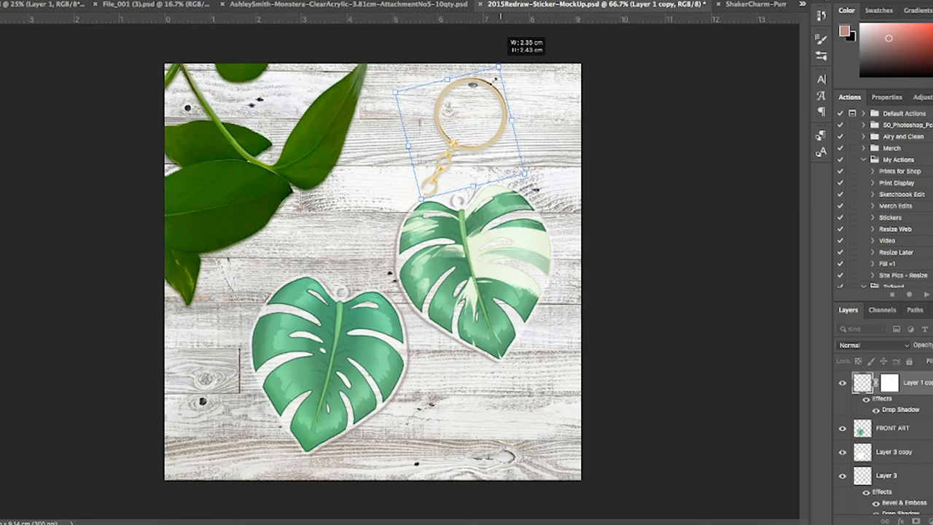
Rotate the gold key ring onto the front charm's hole and duplicate it for the back charm
{"action": "left_click_drag", "start_coordinate": [451, 127], "coordinate": [343, 218]}
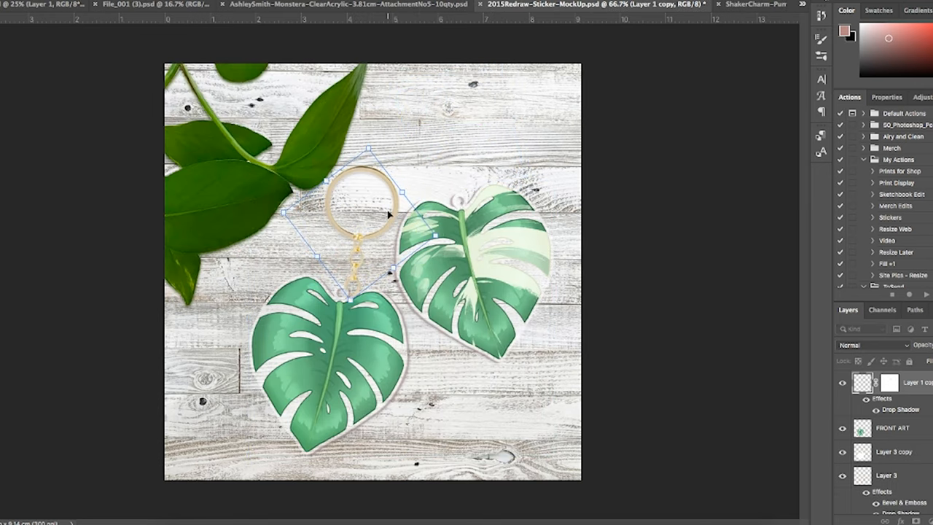
{"action": "left_click_drag", "start_coordinate": [368, 204], "coordinate": [346, 196]}
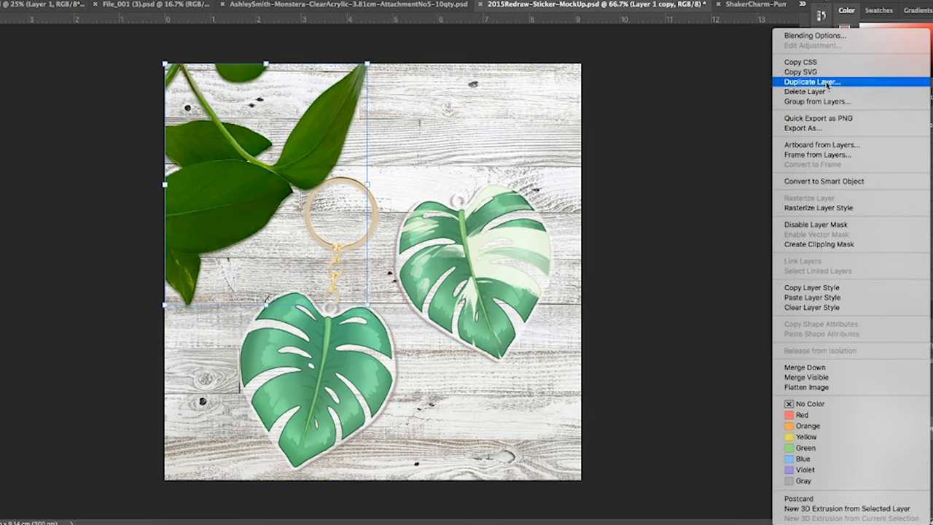
{"action": "left_click", "coordinate": [811, 82]}
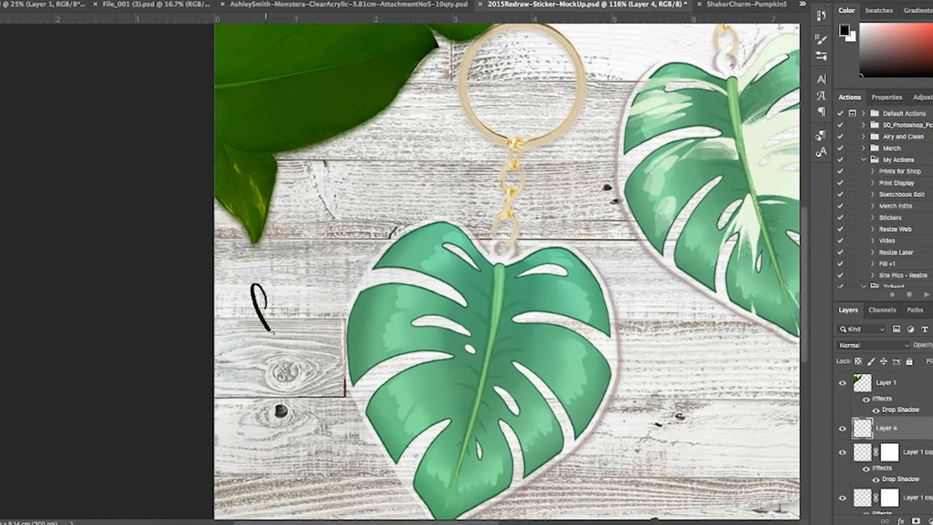
Brush 'front' and 'back' labels with arrows, then save as MonsteraKeychain-MockUp.psd
{"action": "left_click_drag", "start_coordinate": [262, 305], "coordinate": [284, 321]}
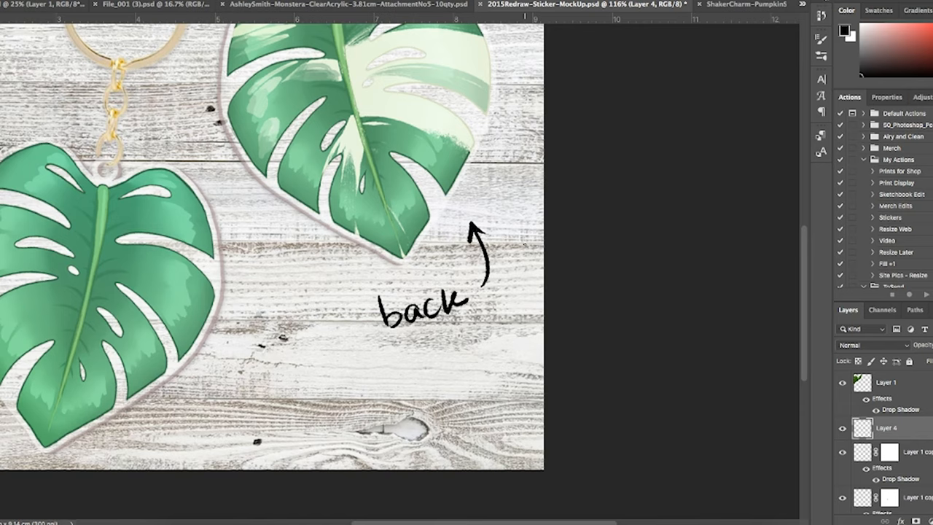
{"action": "left_click", "coordinate": [601, 7]}
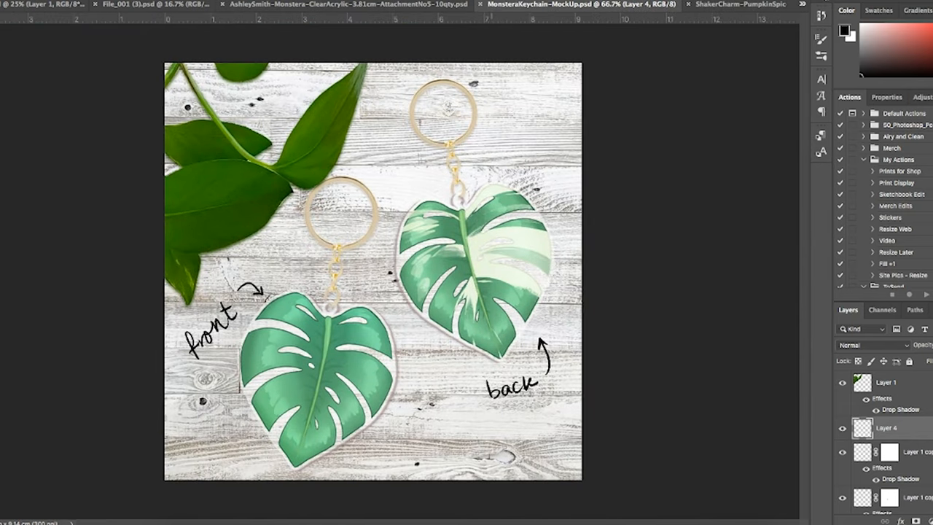